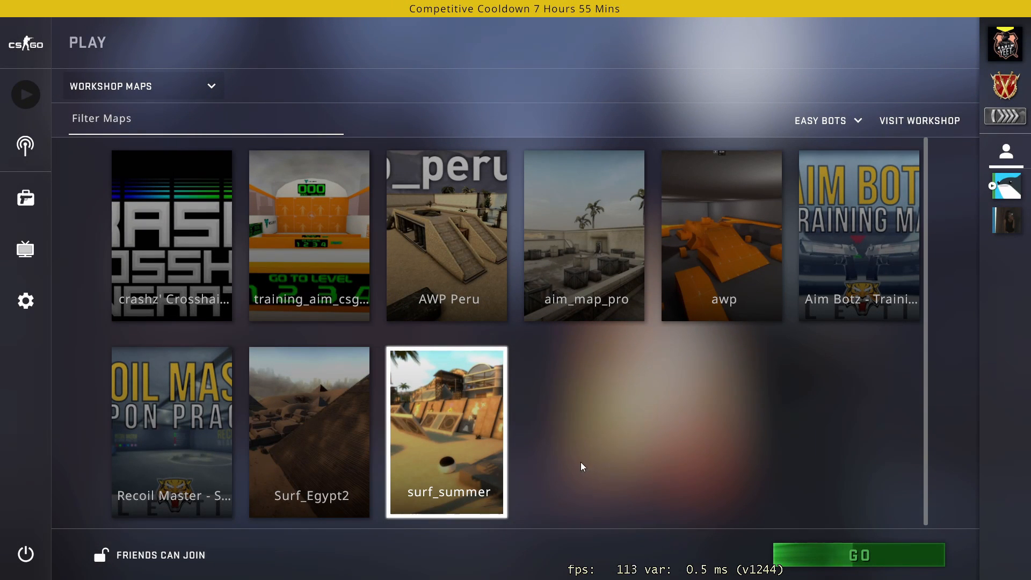
pyautogui.moveTo(675, 454)
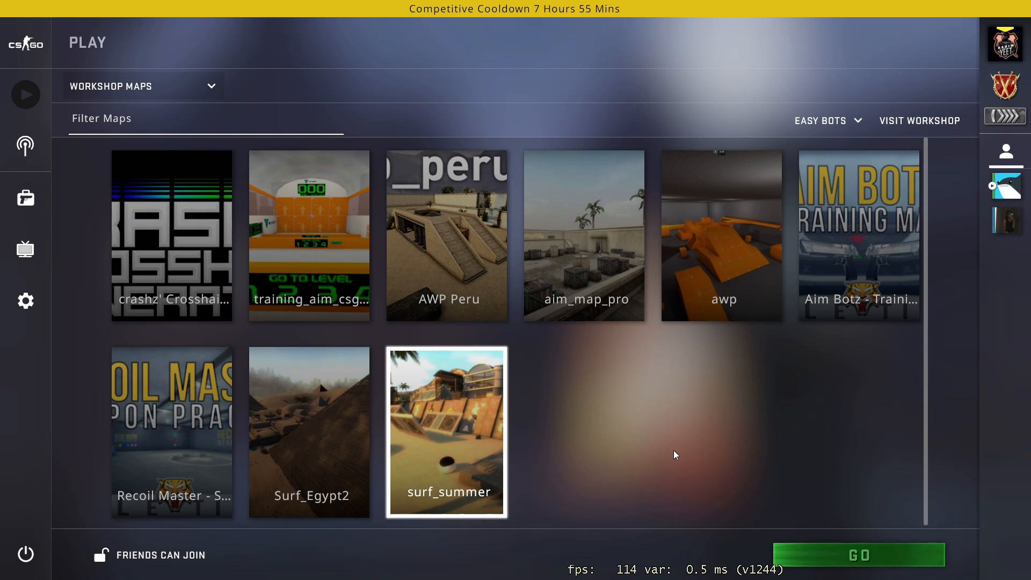
# Launch surf_summer in custom mode, ending in a 'Failed to find a dedicated server' disconnect.
pyautogui.click(857, 555)
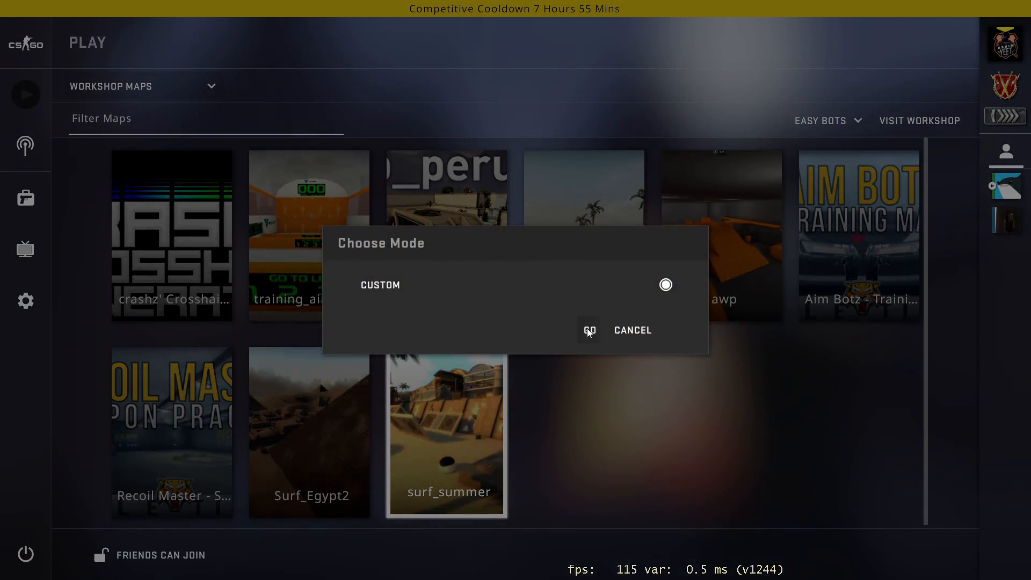
pyautogui.click(589, 330)
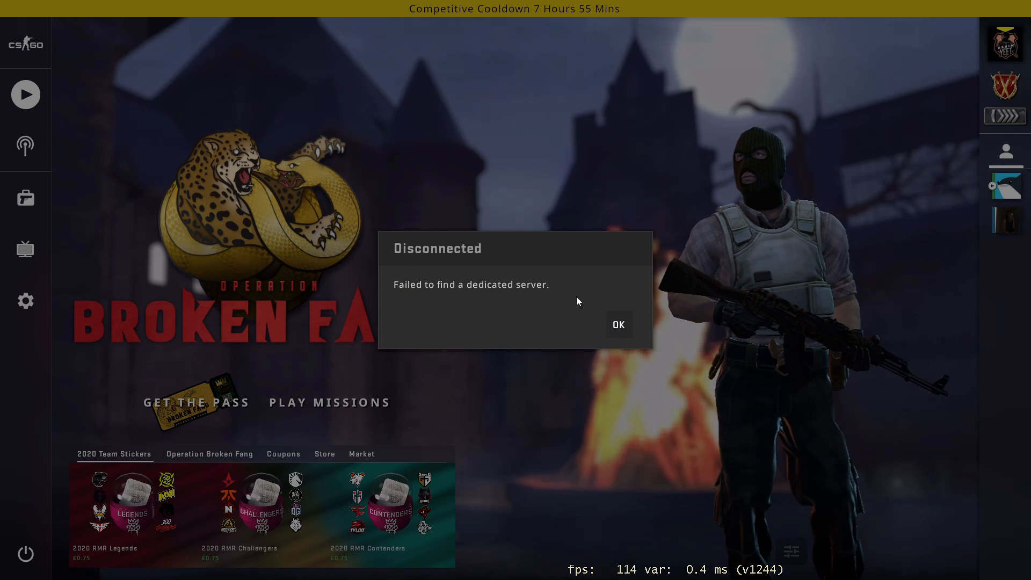
# Select Counter-Strike: Global Offensive in the Steam library and bring up its management options.
pyautogui.click(617, 325)
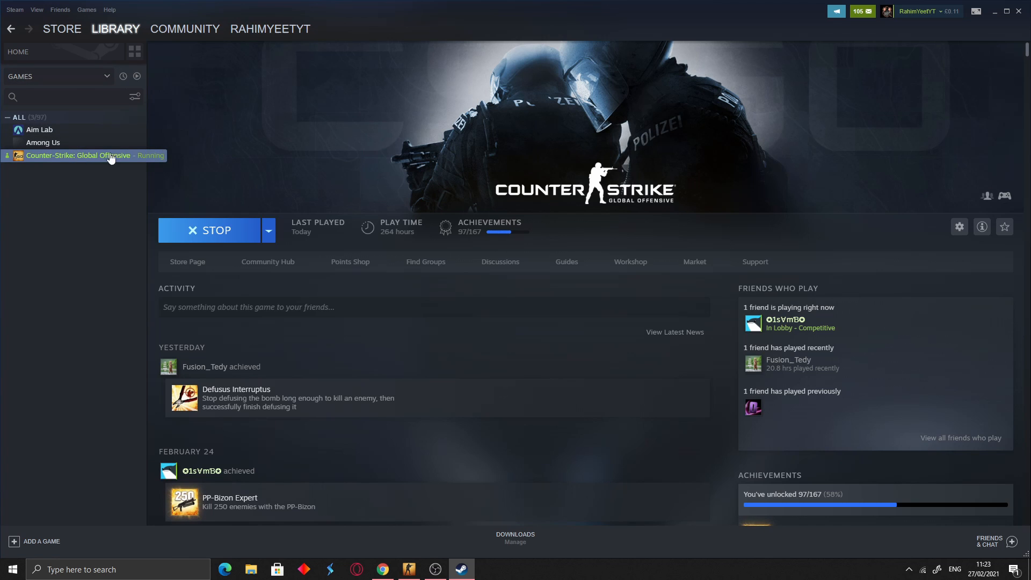
pyautogui.moveTo(980, 233)
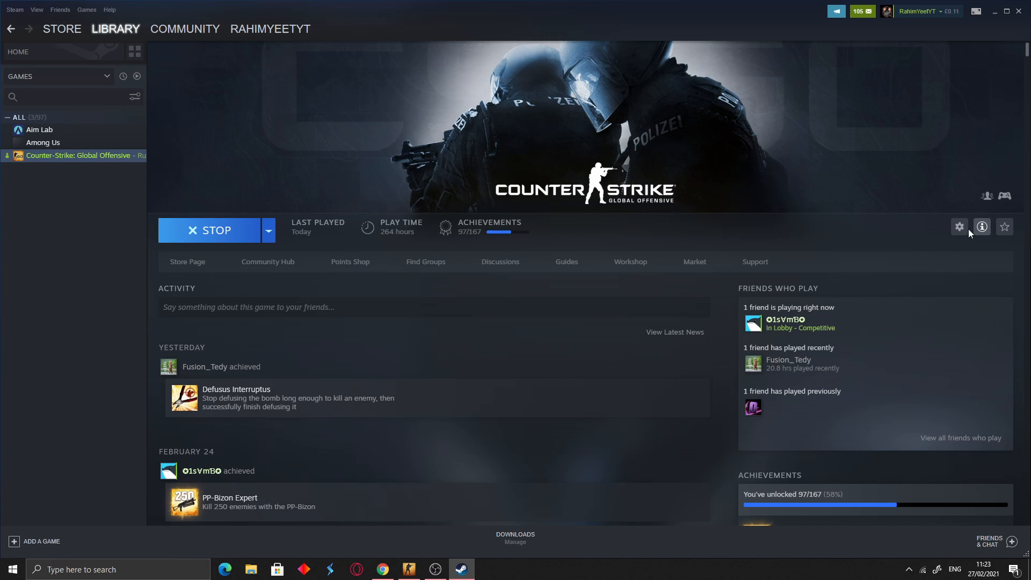
pyautogui.click(959, 226)
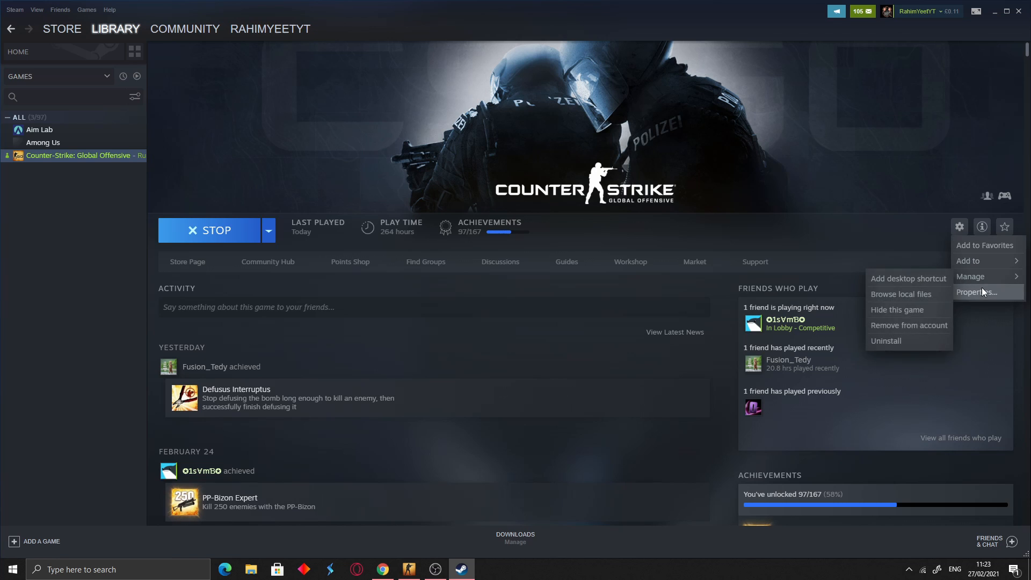
pyautogui.moveTo(917, 294)
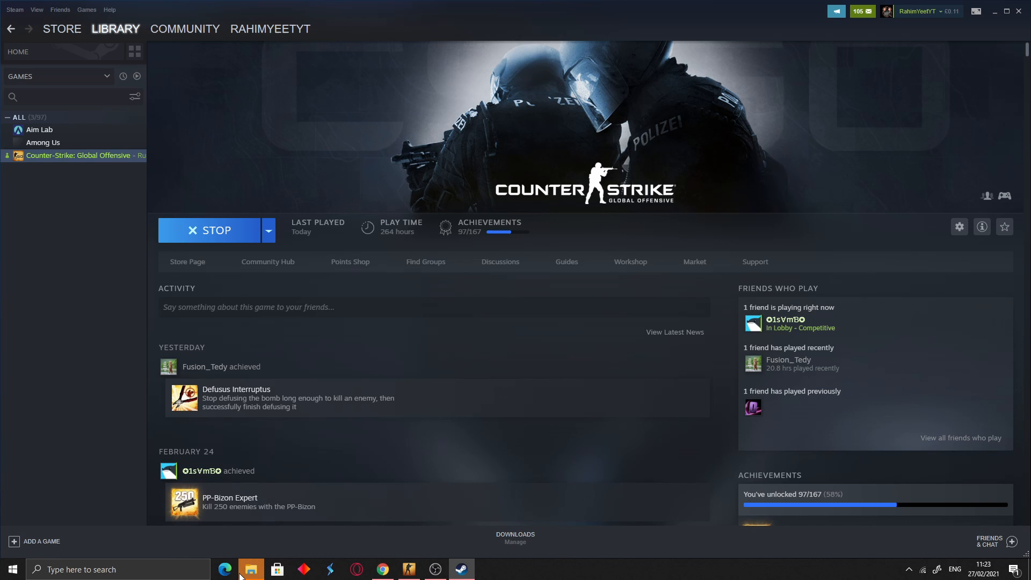
pyautogui.click(251, 570)
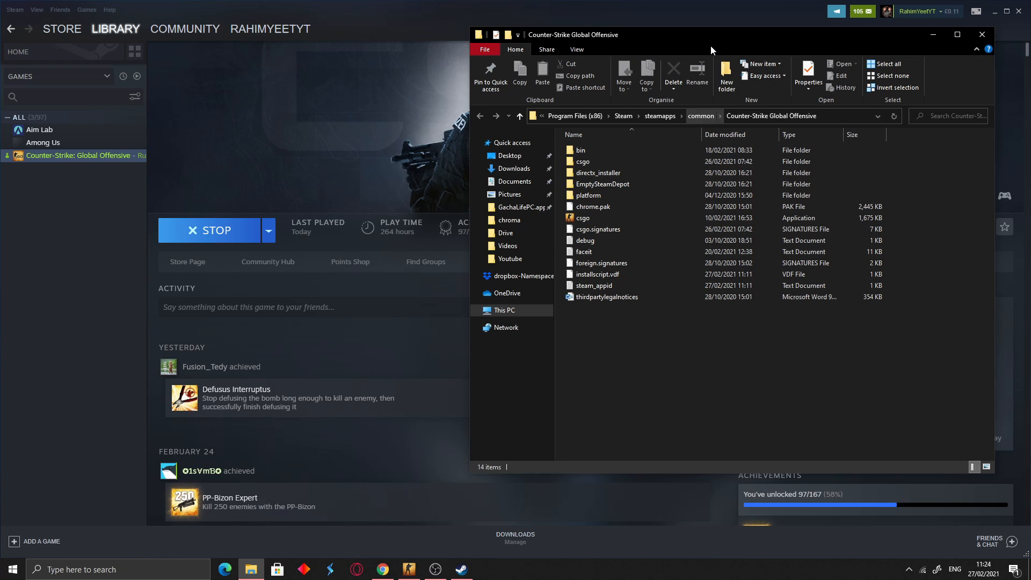
pyautogui.click(582, 161)
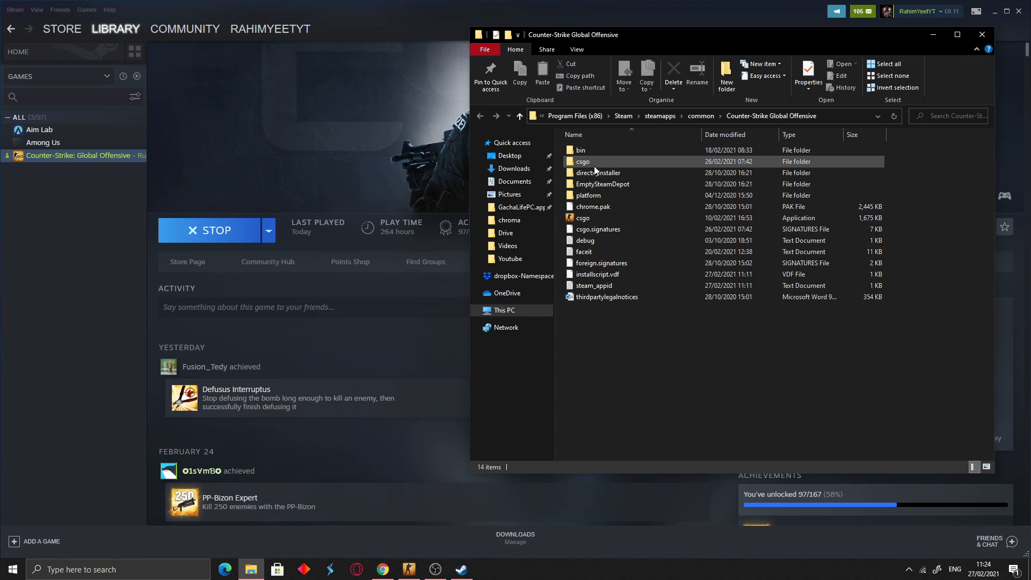
pyautogui.doubleClick(582, 162)
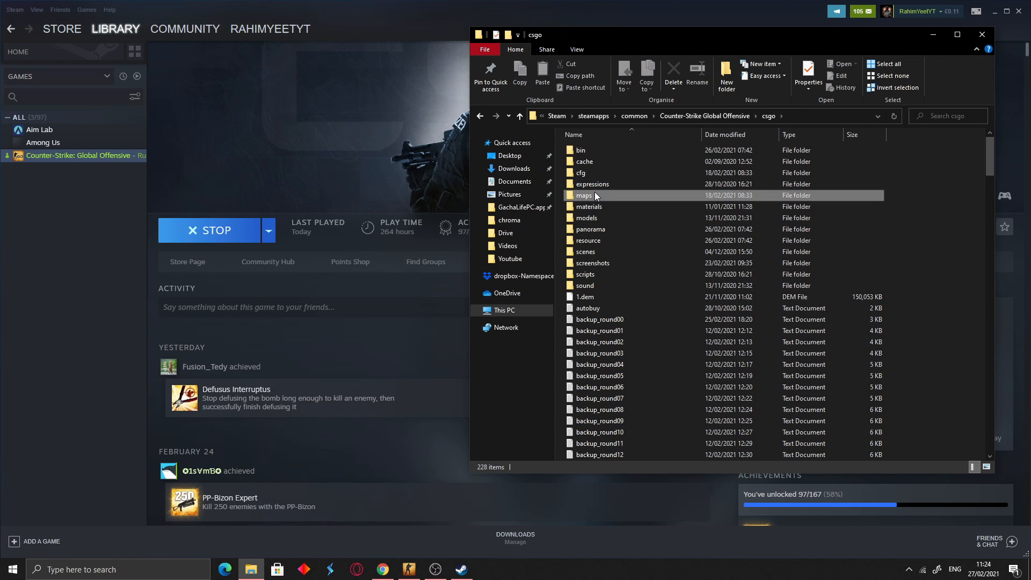
pyautogui.doubleClick(583, 195)
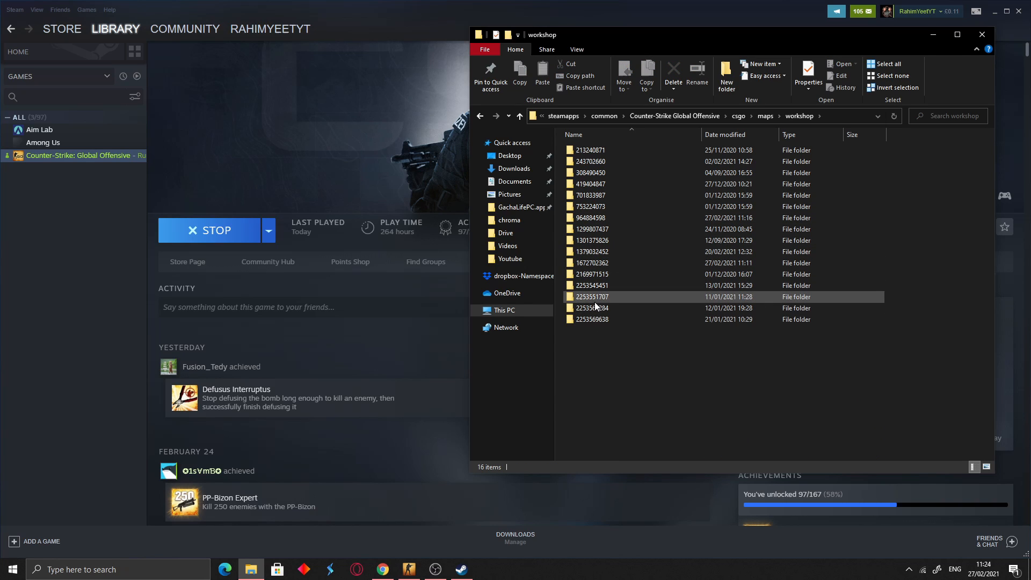
pyautogui.doubleClick(591, 285)
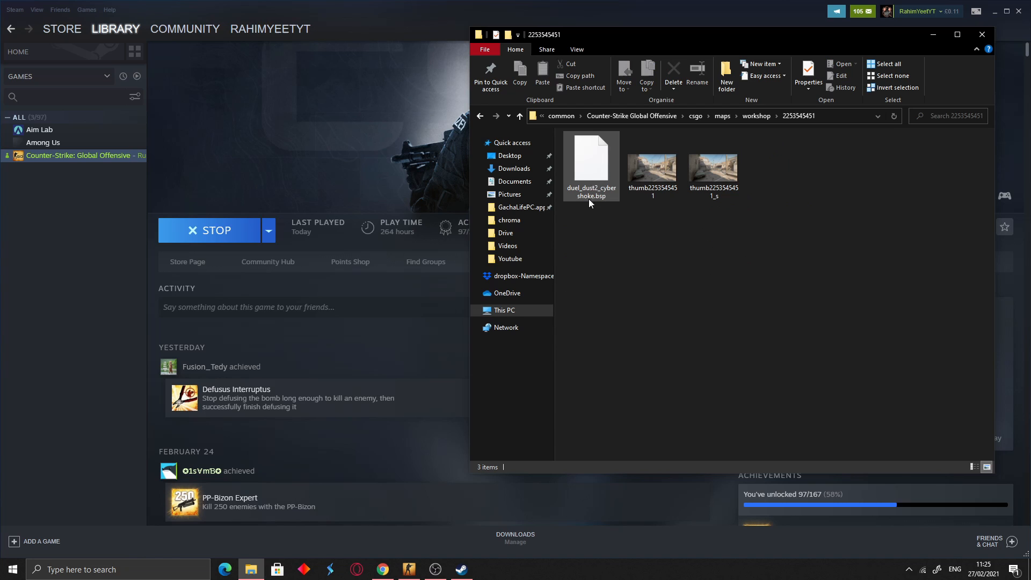
pyautogui.moveTo(590, 158)
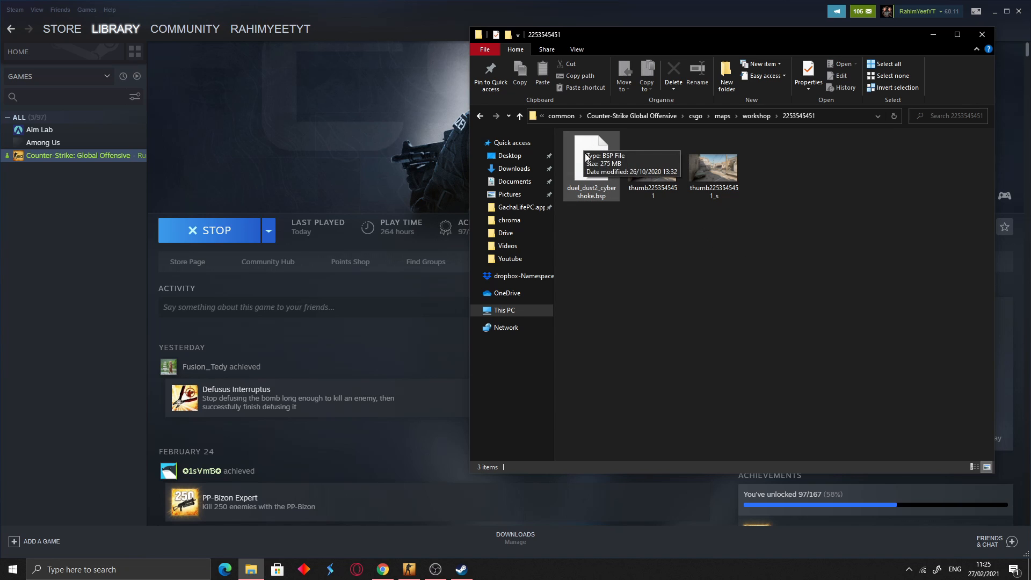
pyautogui.click(518, 116)
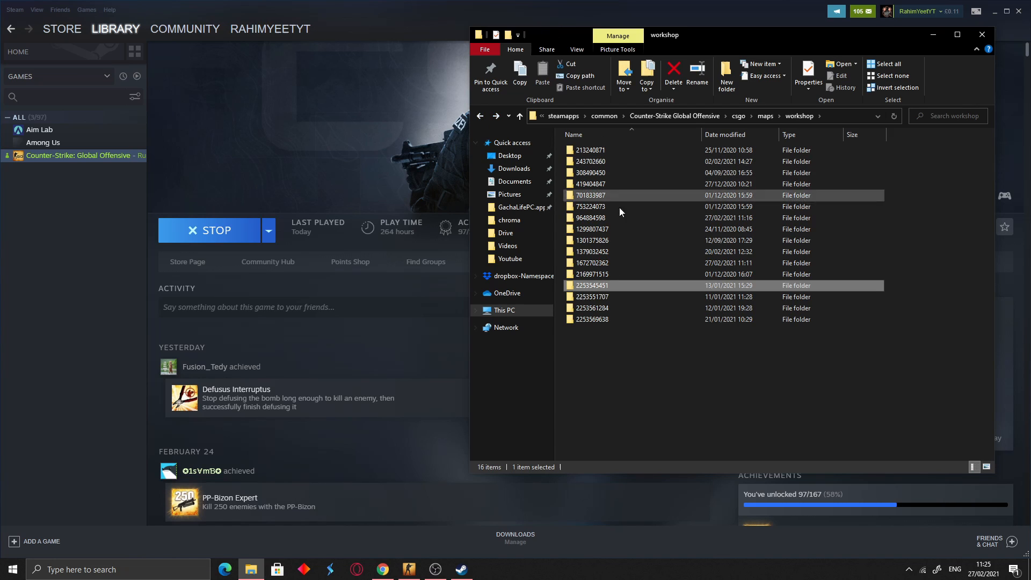
pyautogui.moveTo(631, 289)
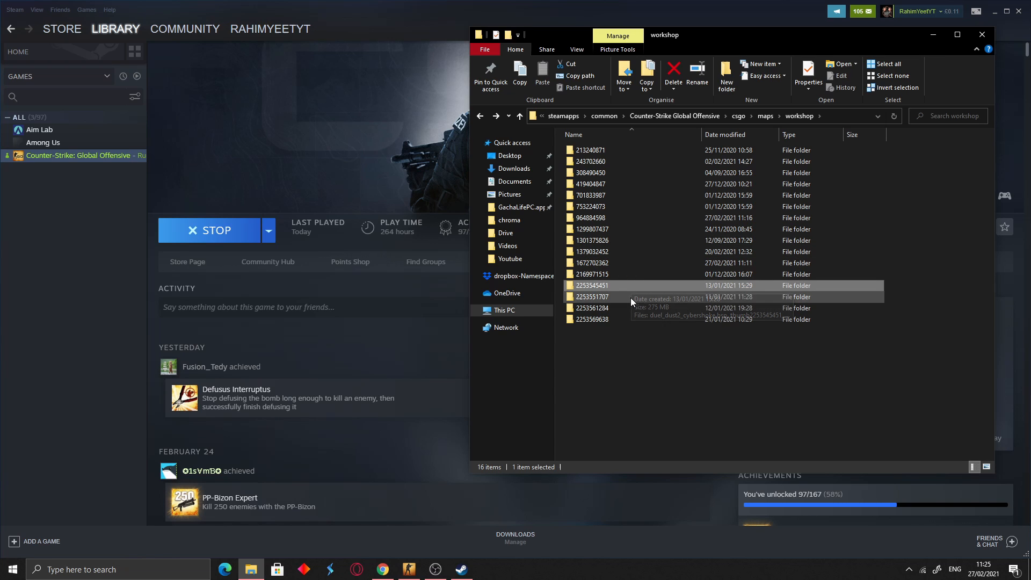
pyautogui.doubleClick(591, 285)
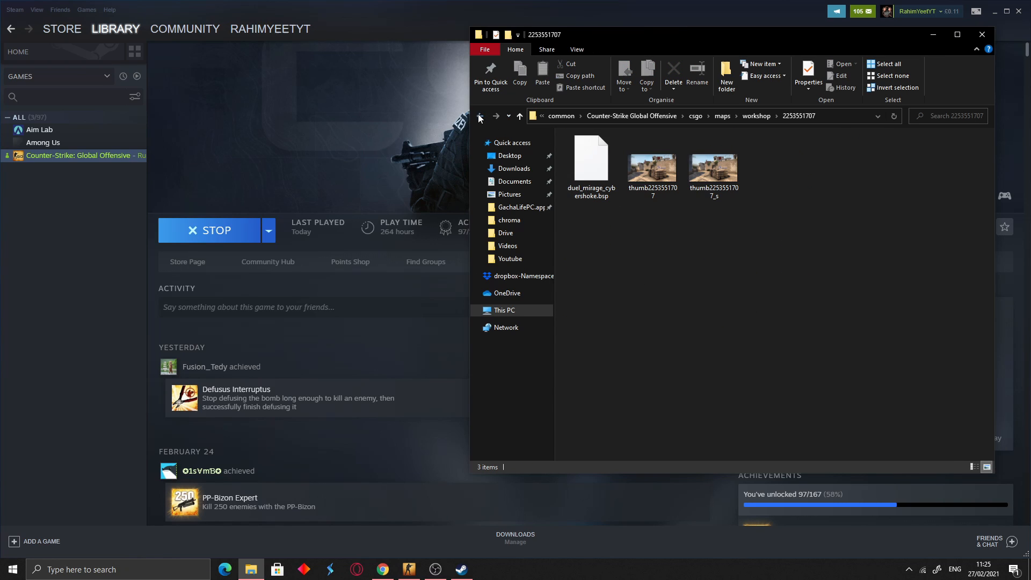
pyautogui.click(480, 116)
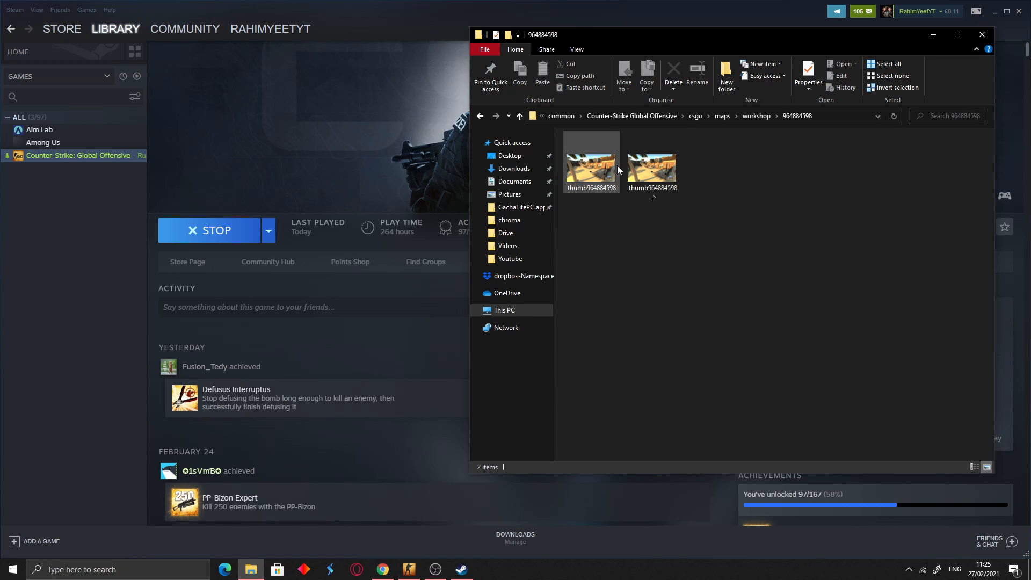
pyautogui.click(480, 116)
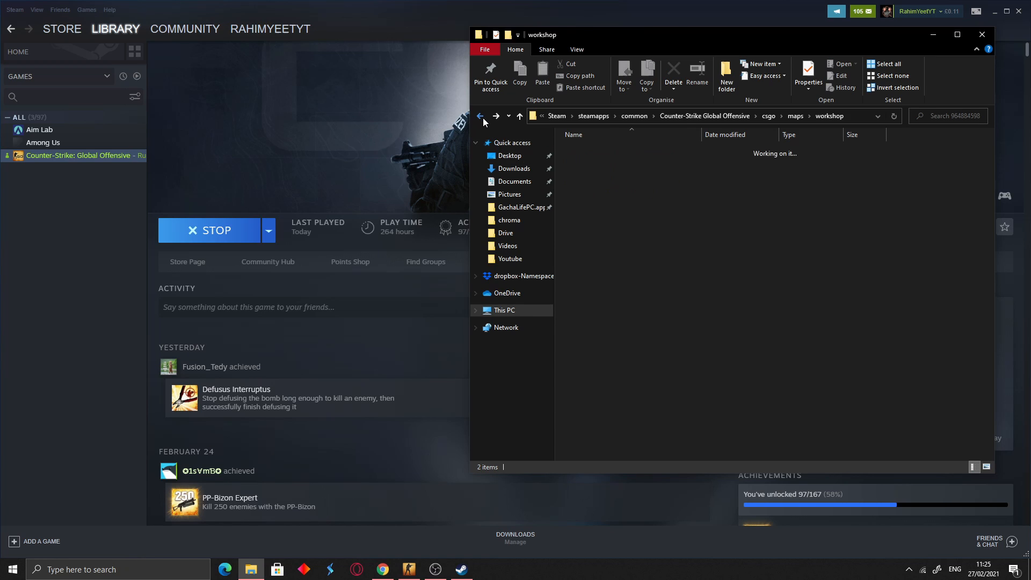
pyautogui.rightClick(589, 217)
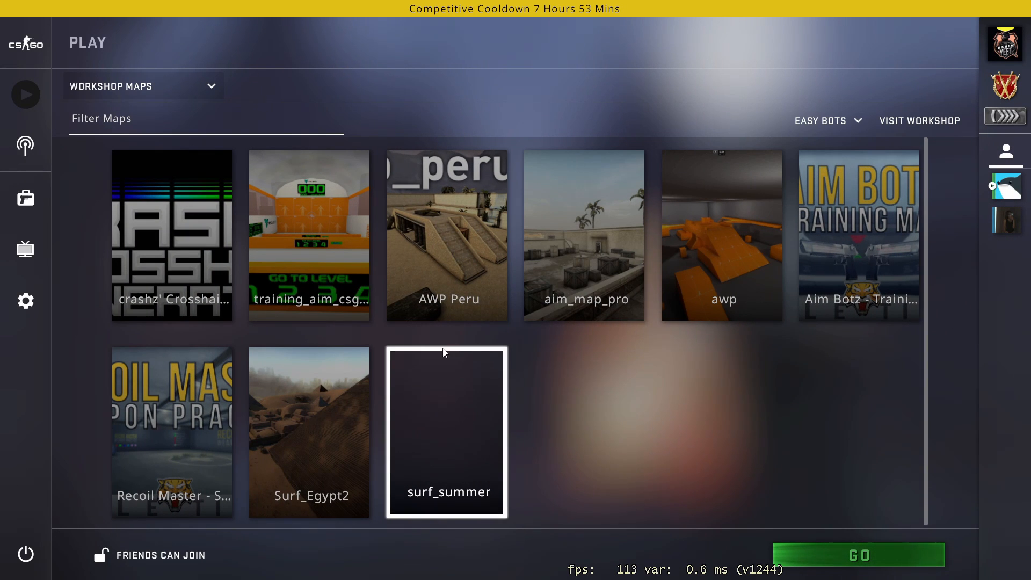
# Quit CS:GO through the power icon and Confirm Exit, returning at the main menu.
pyautogui.click(25, 553)
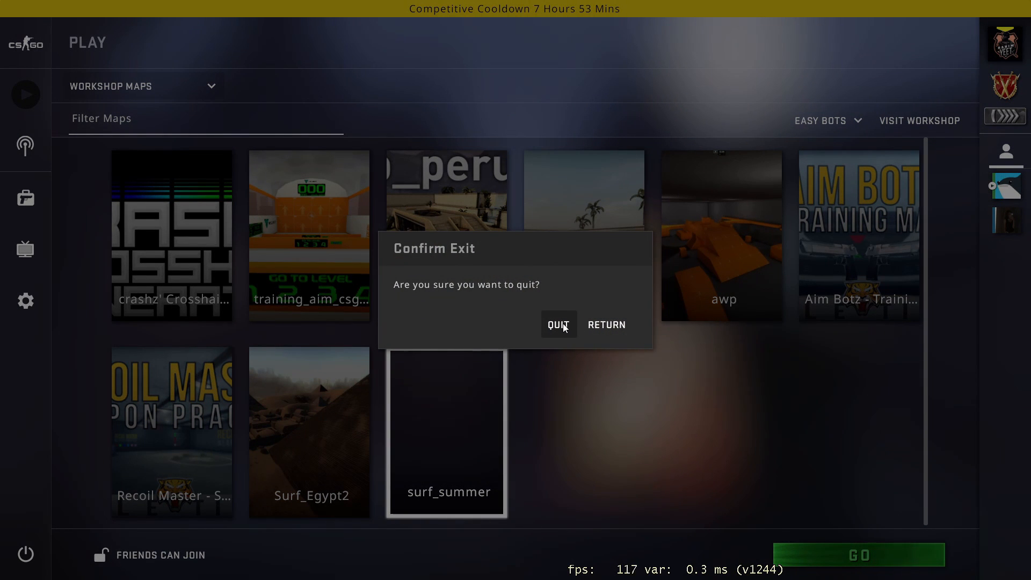
pyautogui.click(558, 325)
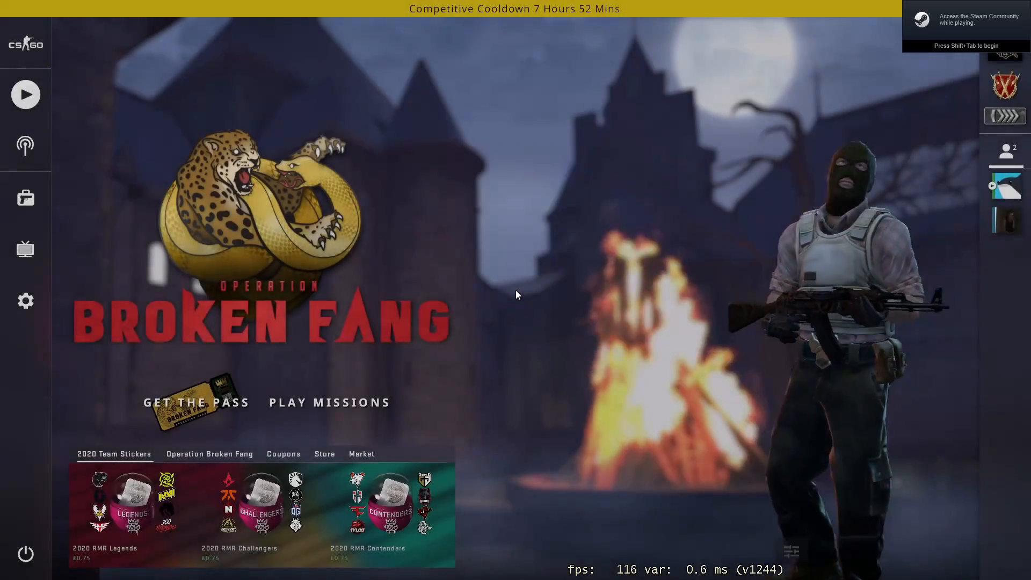
# Start surf_summer in custom mode from the Workshop Maps play list.
pyautogui.click(25, 94)
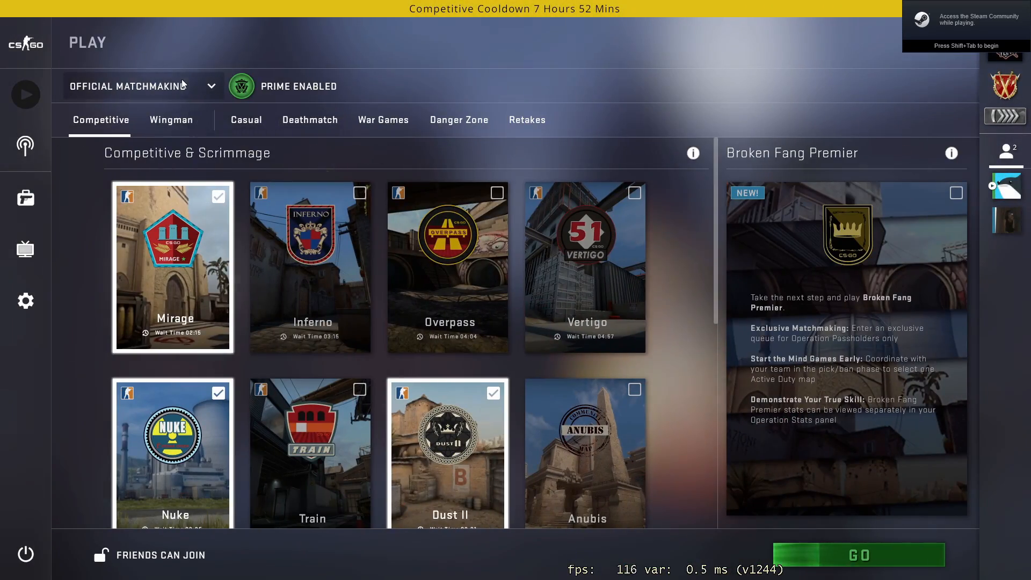
pyautogui.click(138, 85)
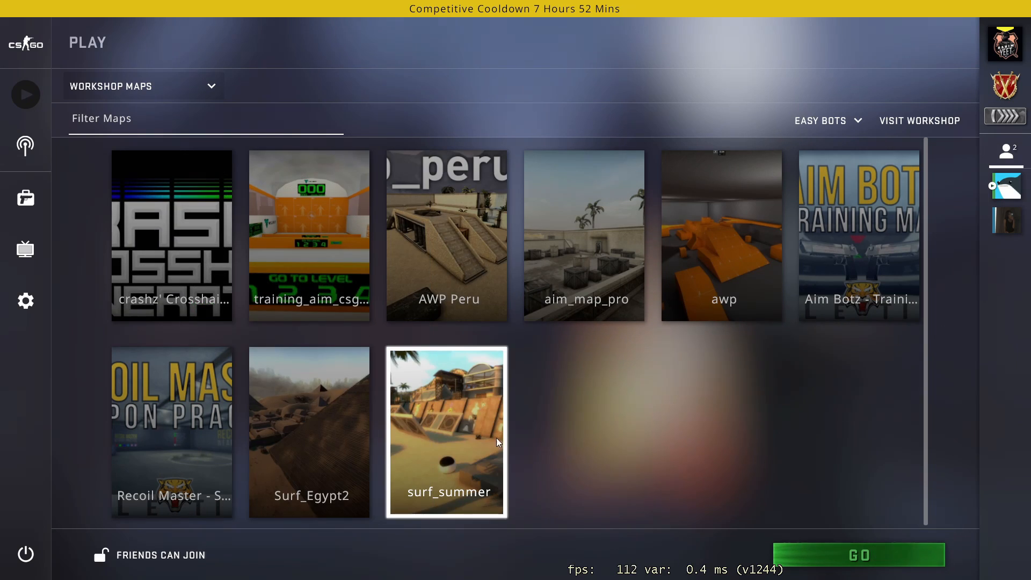
pyautogui.click(858, 554)
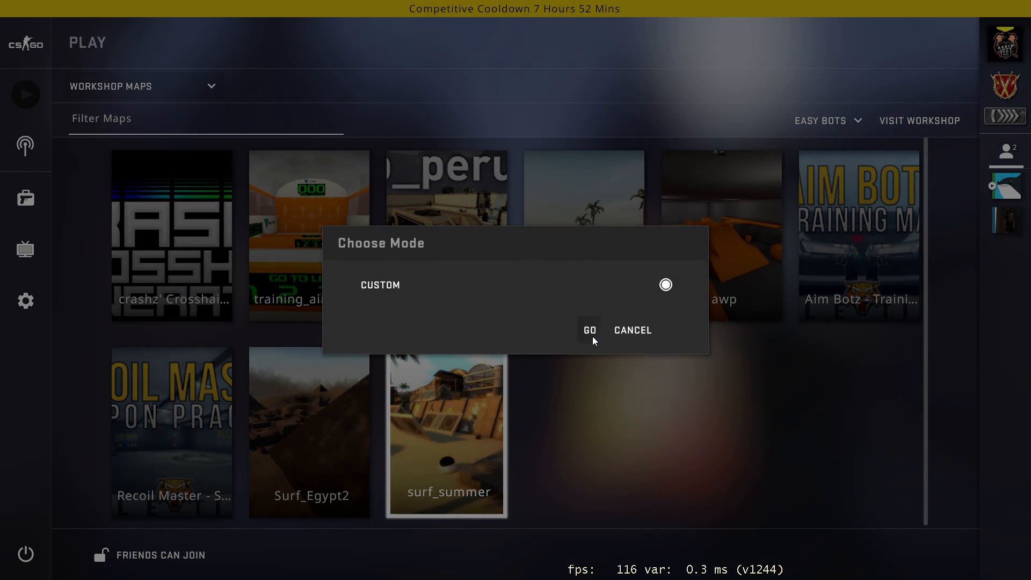
pyautogui.click(588, 331)
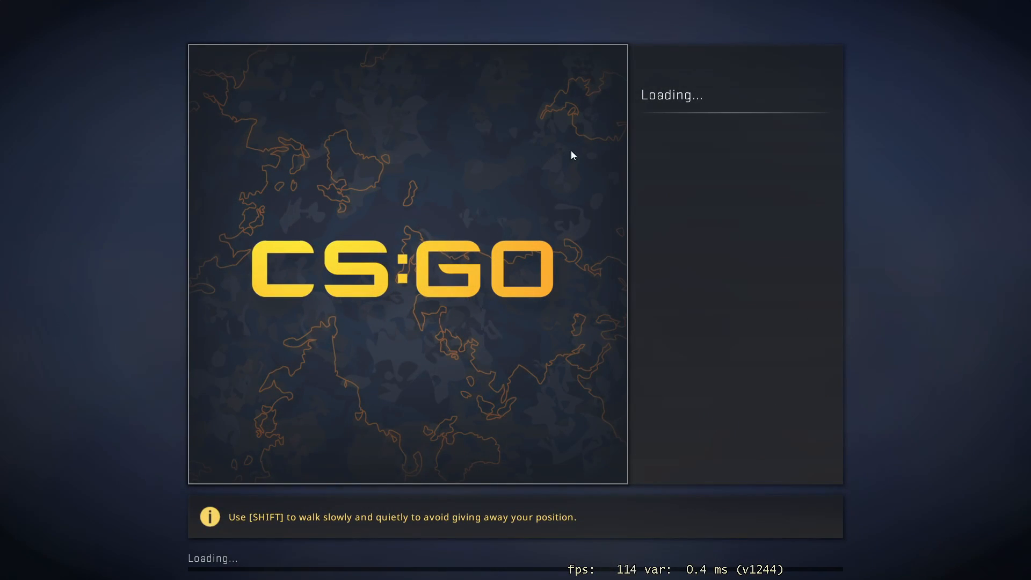